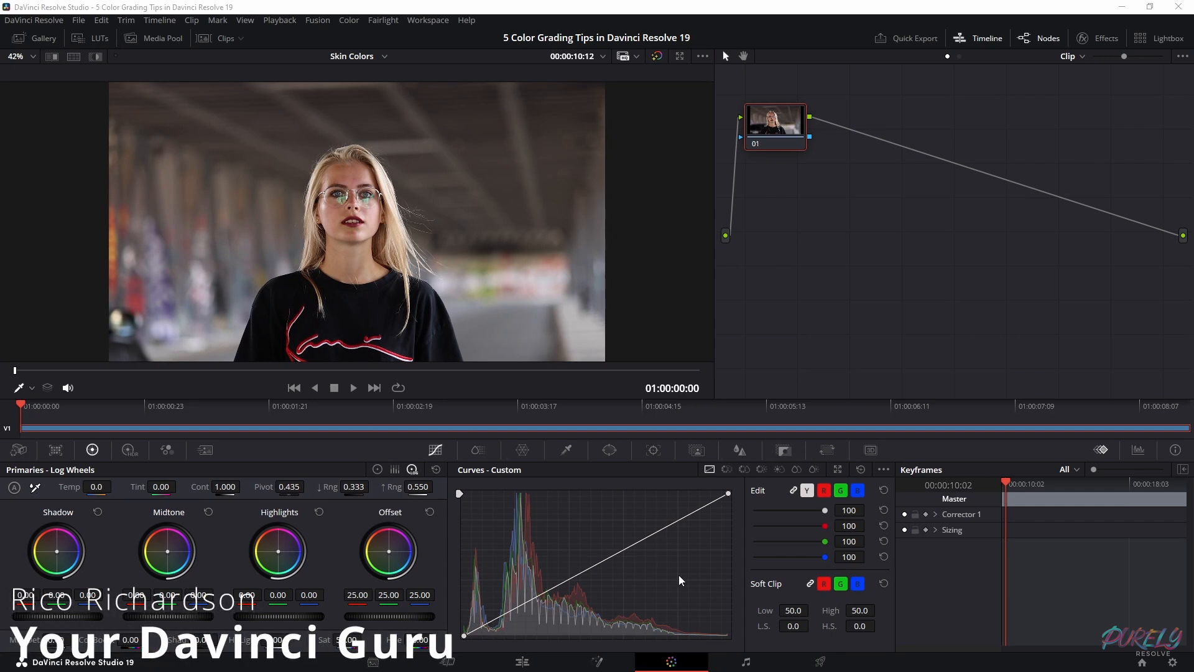
- Add serial node 02 after node 01 in the node graph
drag(775, 125, 807, 169)
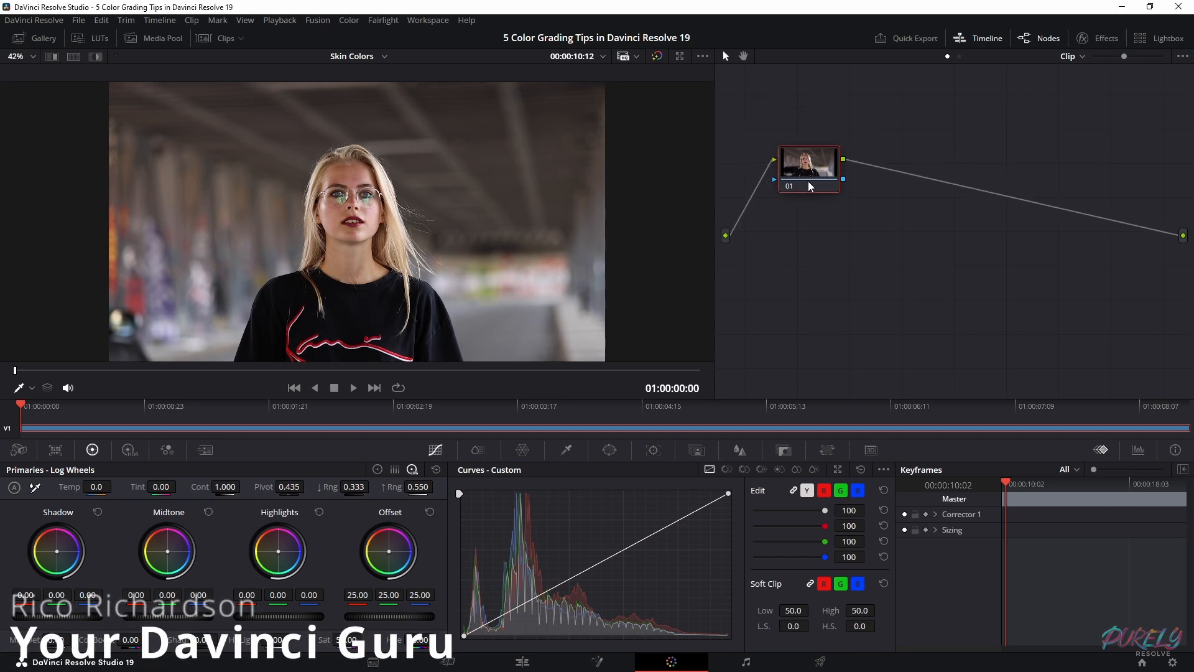
right_click(809, 170)
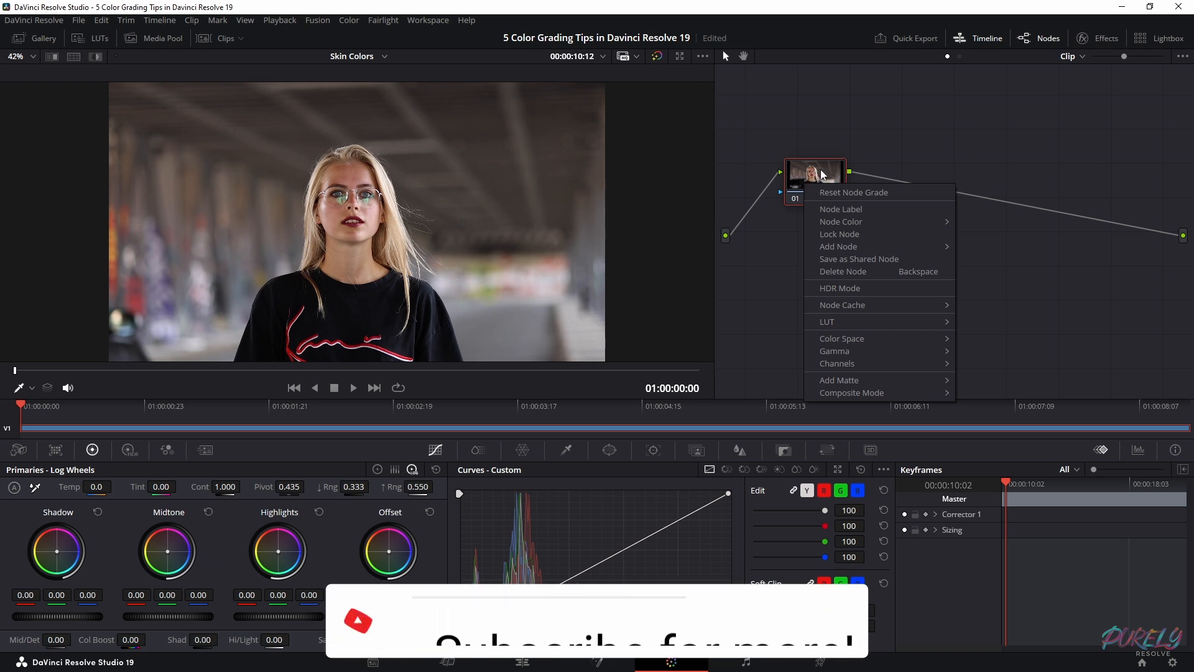
mouse_move(839, 246)
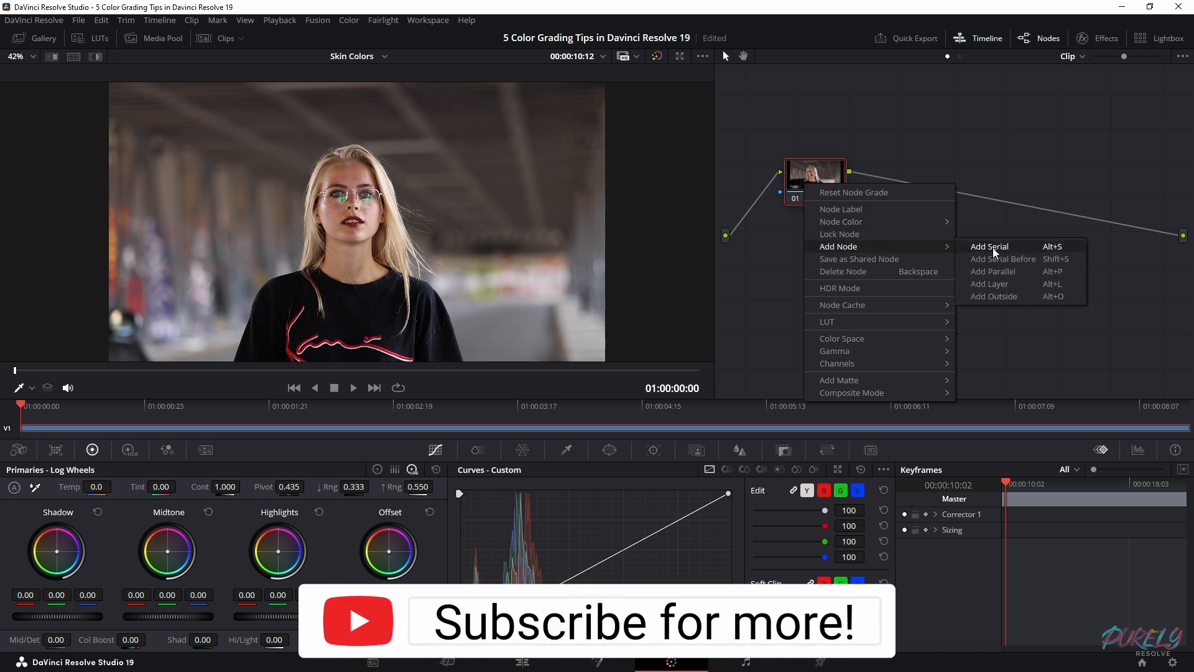
click(990, 246)
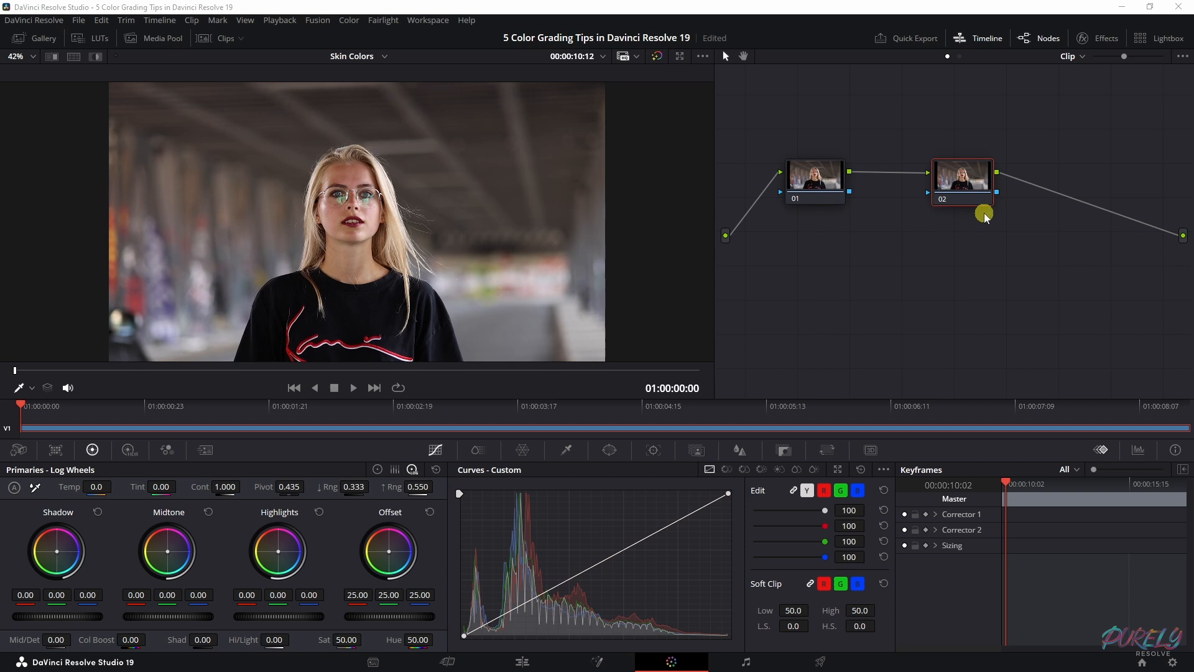
click(814, 179)
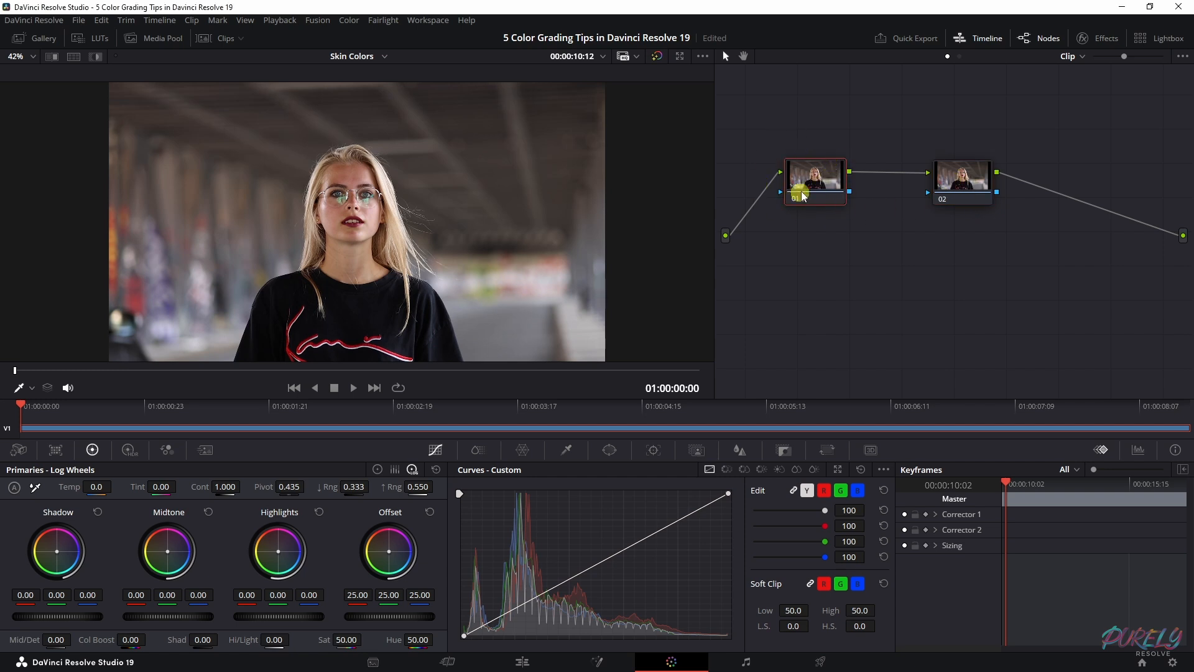
- Select node 02 and key the woman's skin with the HSL qualifier
click(961, 177)
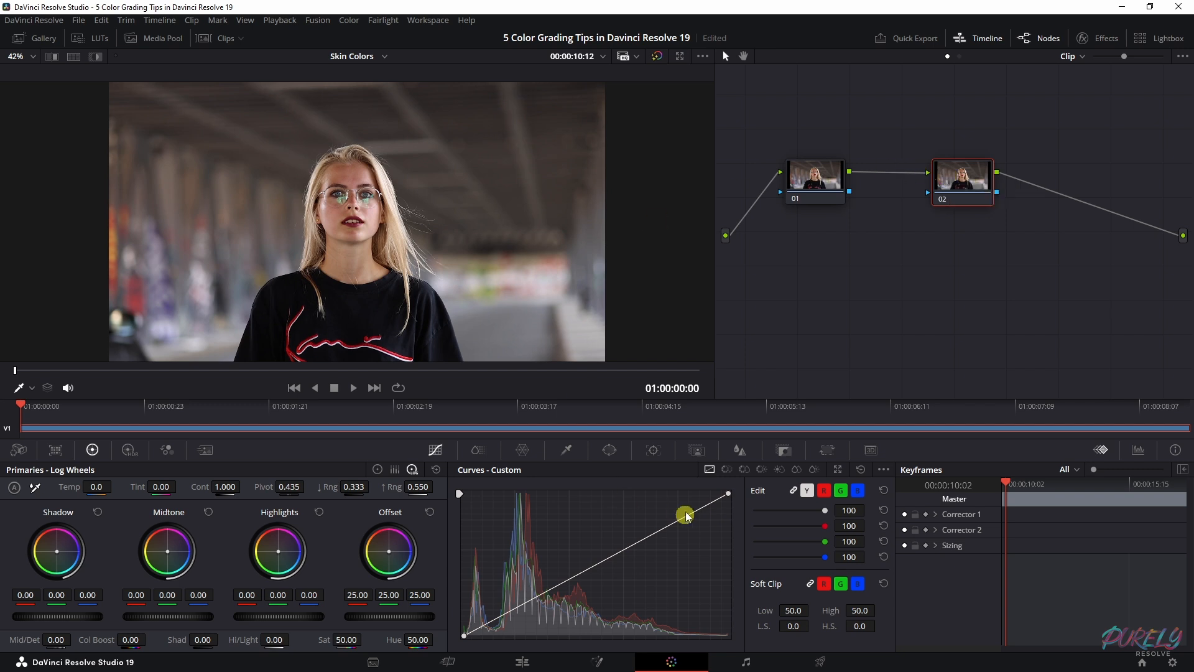
click(565, 449)
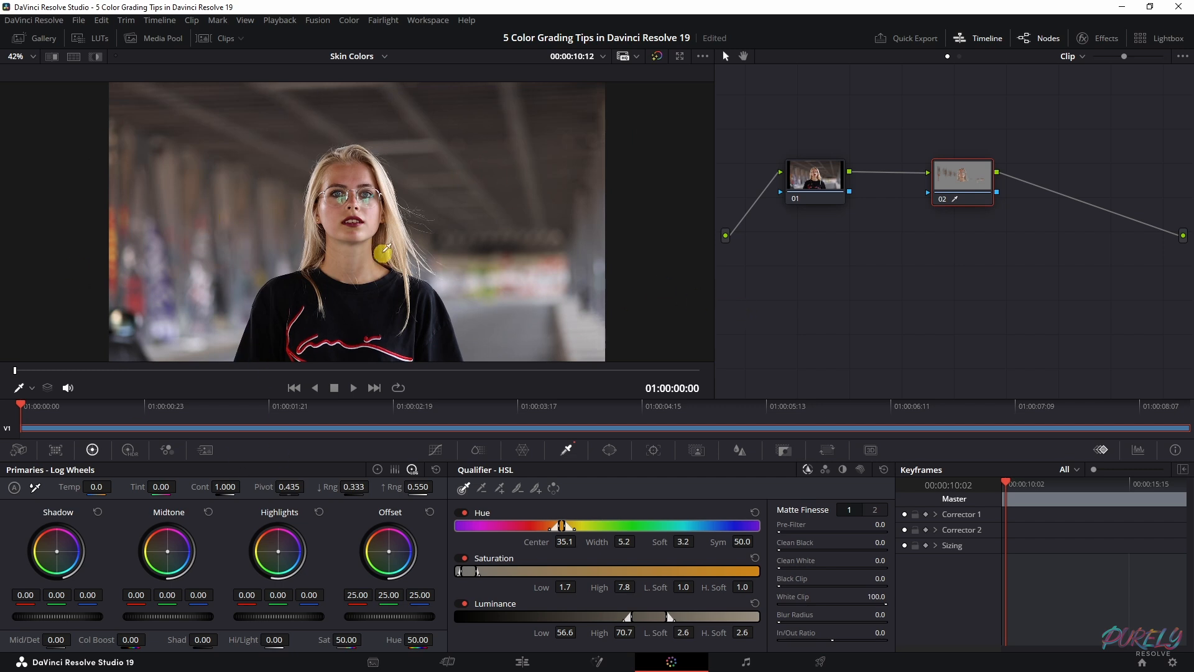
mouse_move(494, 301)
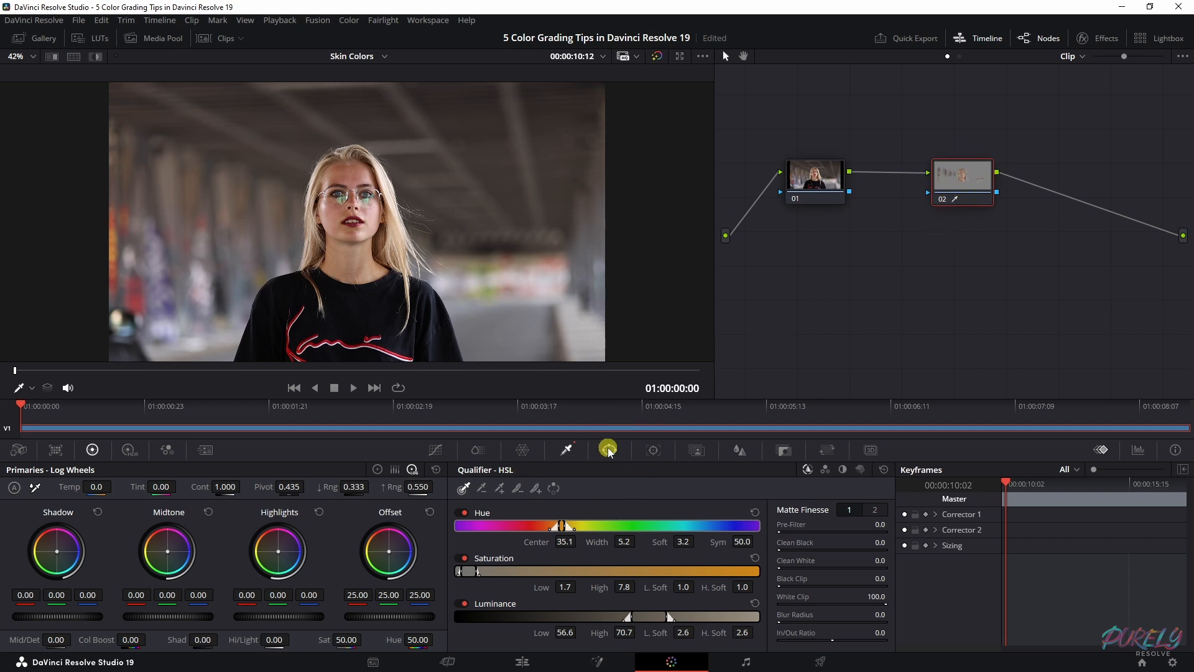
- Draw a pen window around the woman's face and neck, refining the left jaw point
click(610, 449)
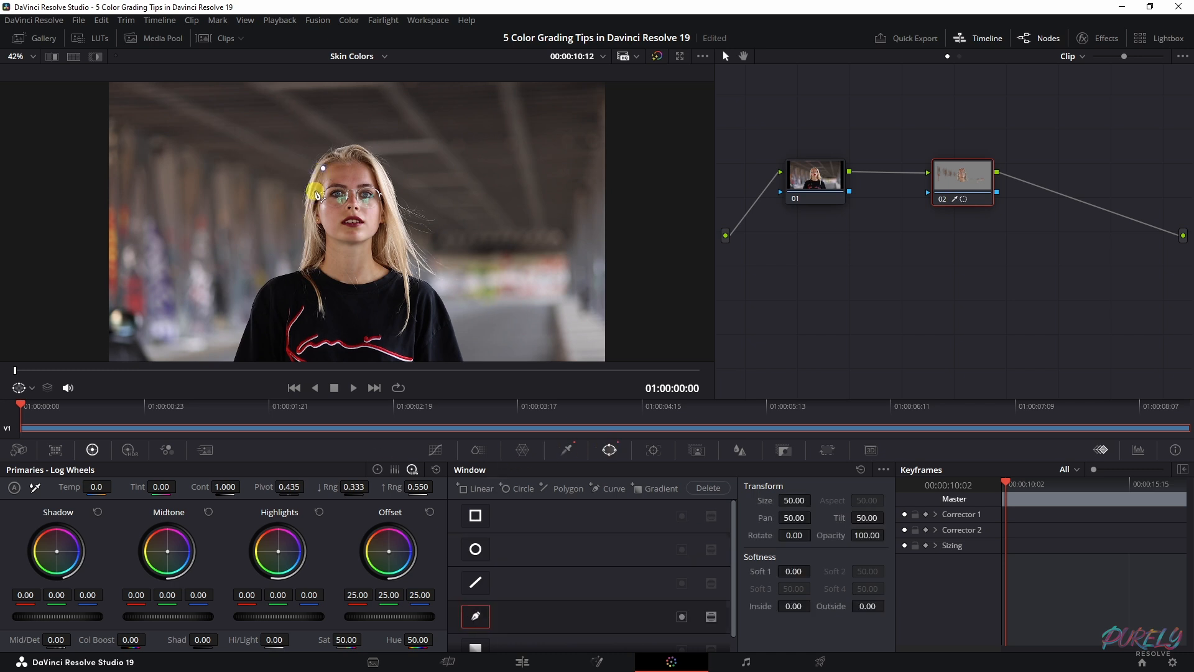
drag(316, 191, 339, 293)
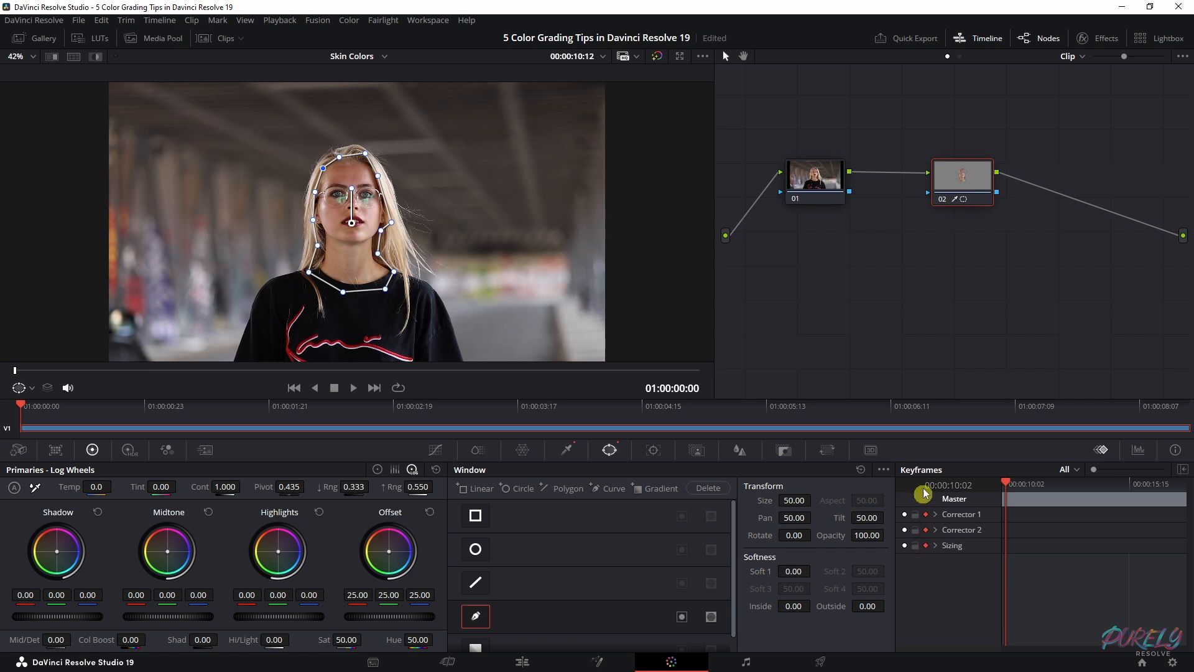
mouse_move(742, 434)
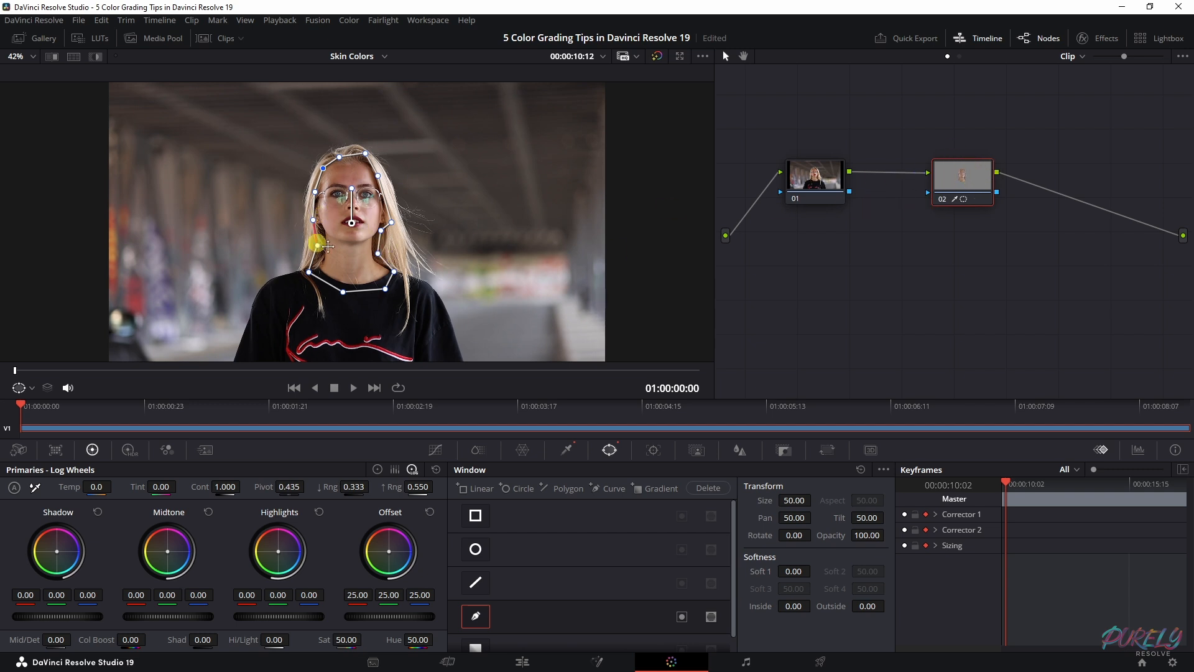
drag(349, 247, 214, 204)
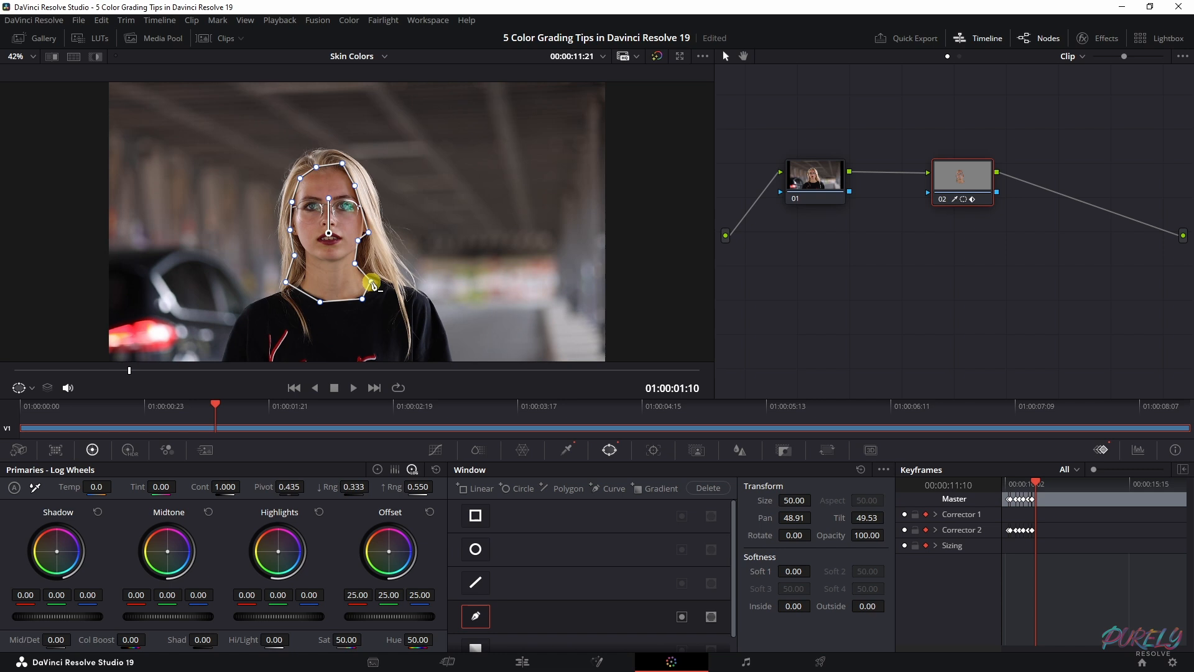
- Reshape the face mask on later frames, adjusting cheek and forehead points
drag(372, 283, 333, 253)
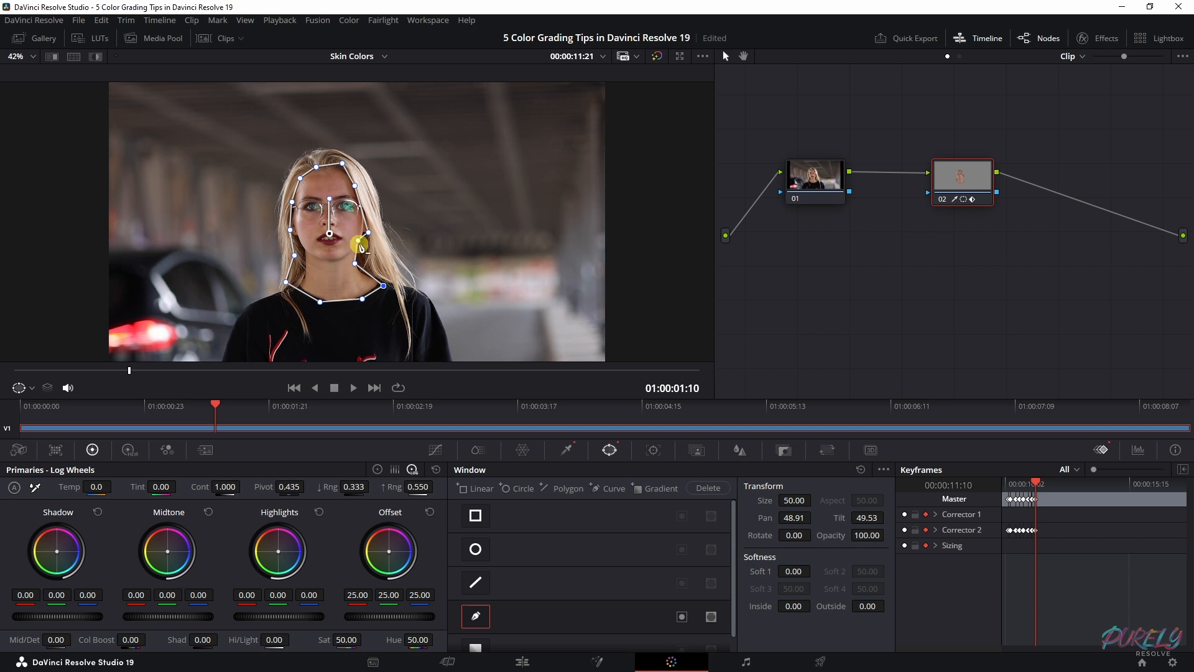
drag(362, 244, 337, 254)
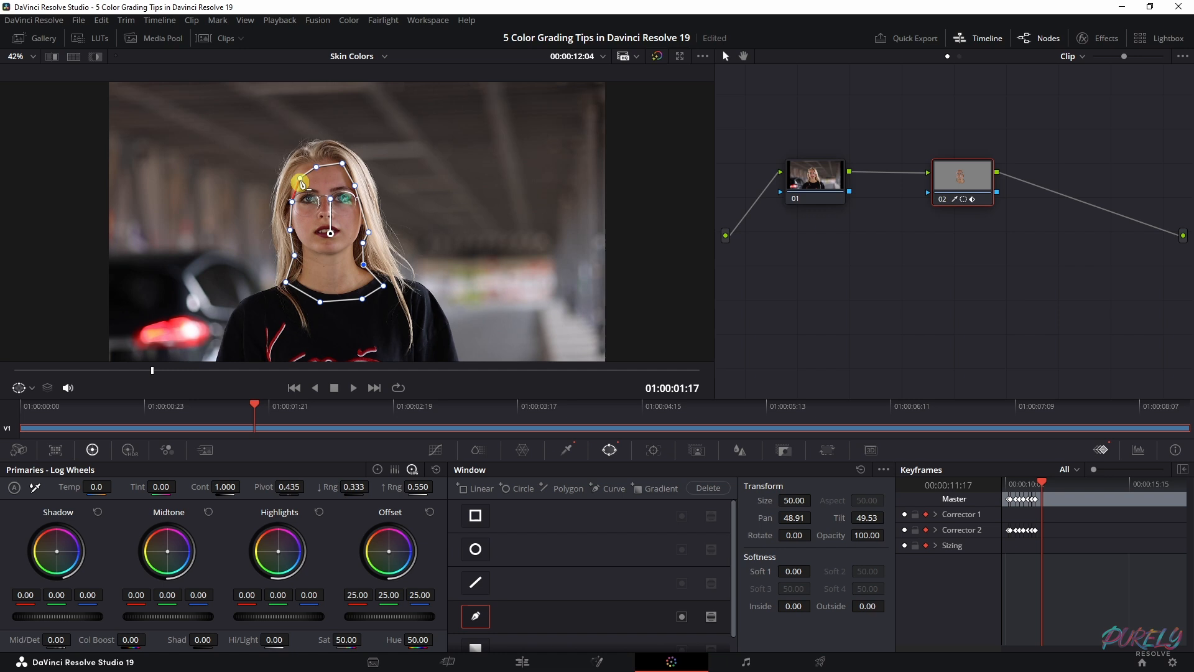
drag(316, 167, 343, 160)
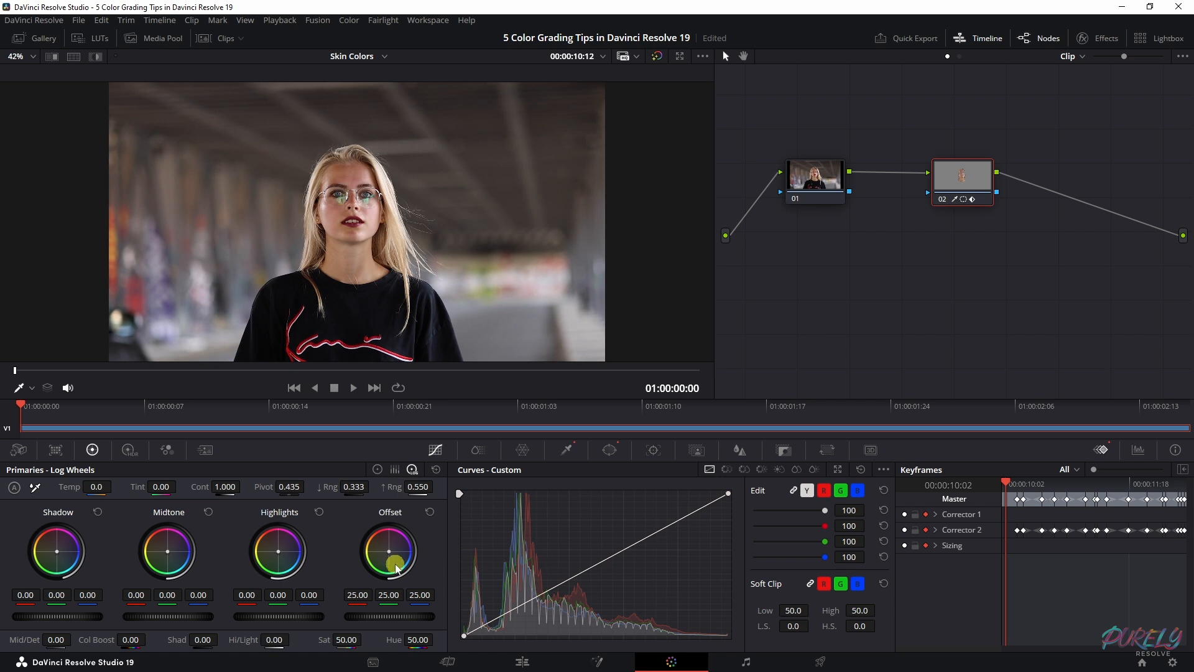
- Warm node 02's Offset wheel to red 30.70, green 23.71, blue 20.32
drag(389, 551, 397, 545)
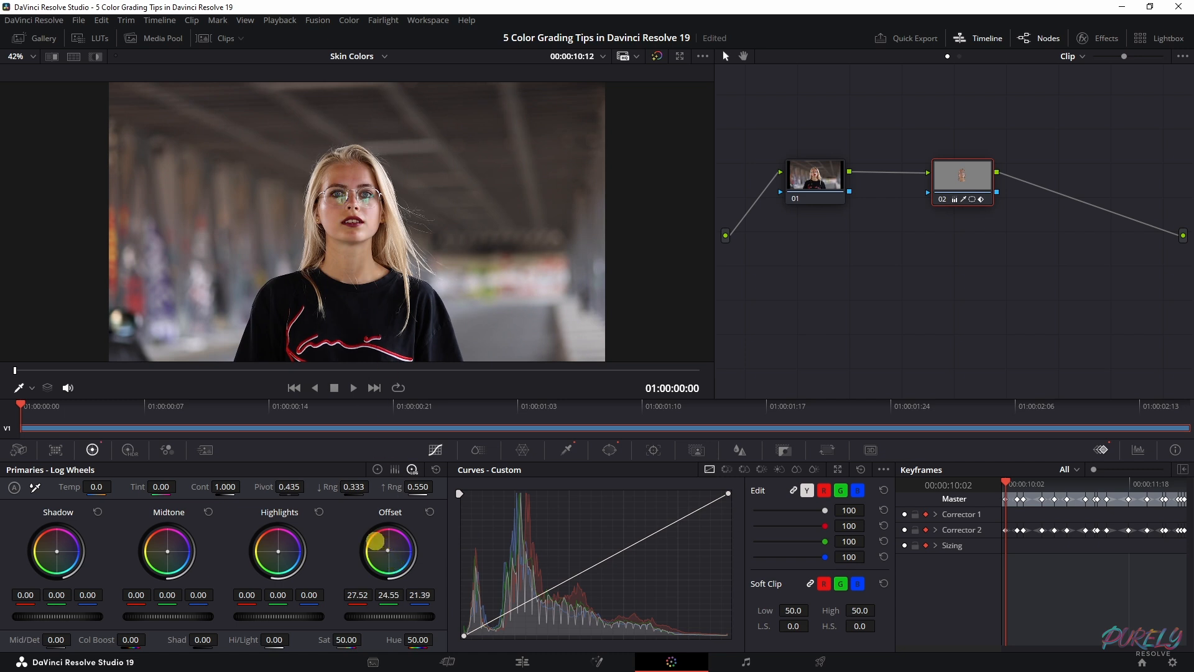
drag(400, 537, 369, 527)
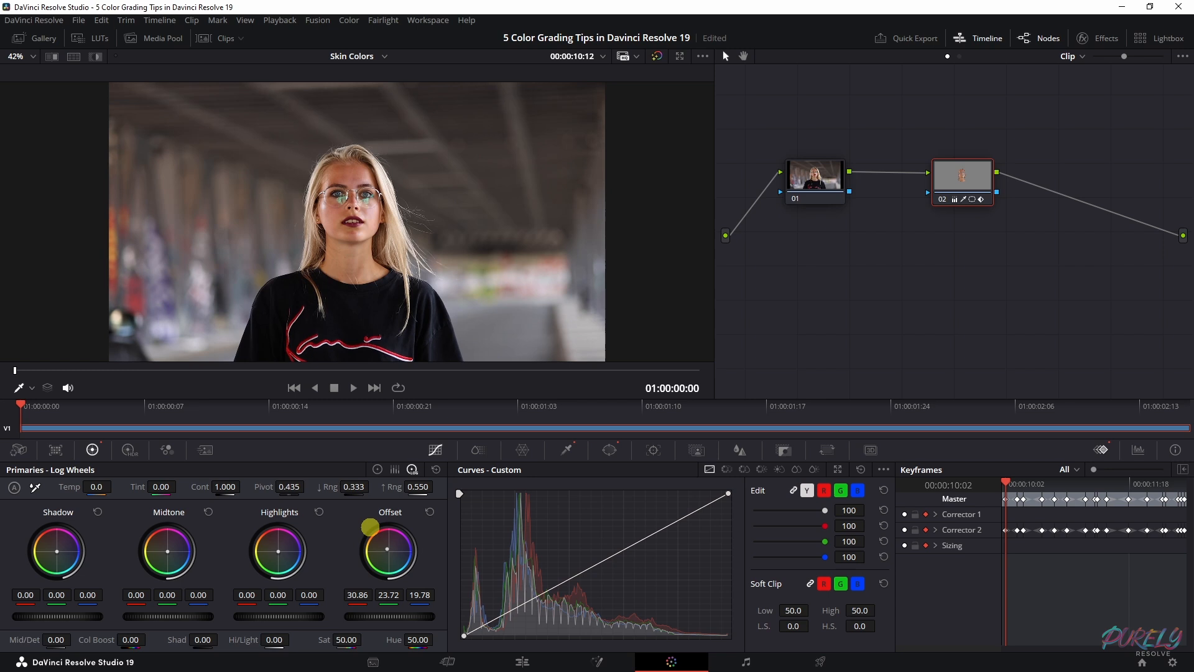
drag(370, 527, 401, 542)
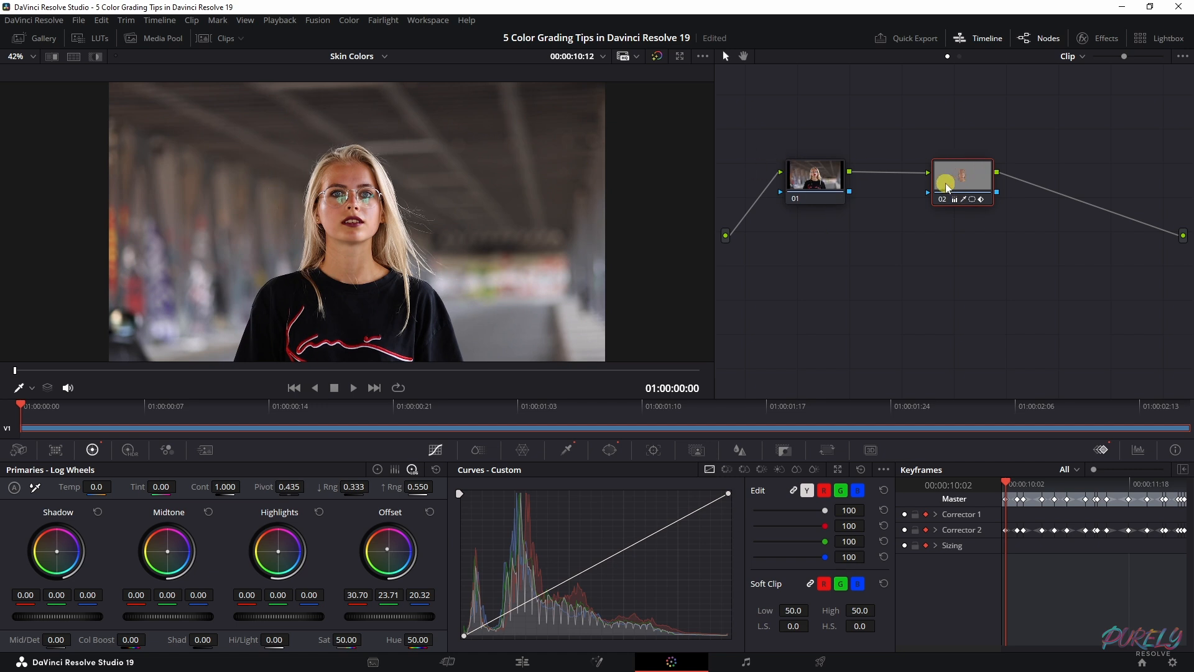
- Play the clip while toggling Bypass Color Grades to compare original and graded looks
click(352, 387)
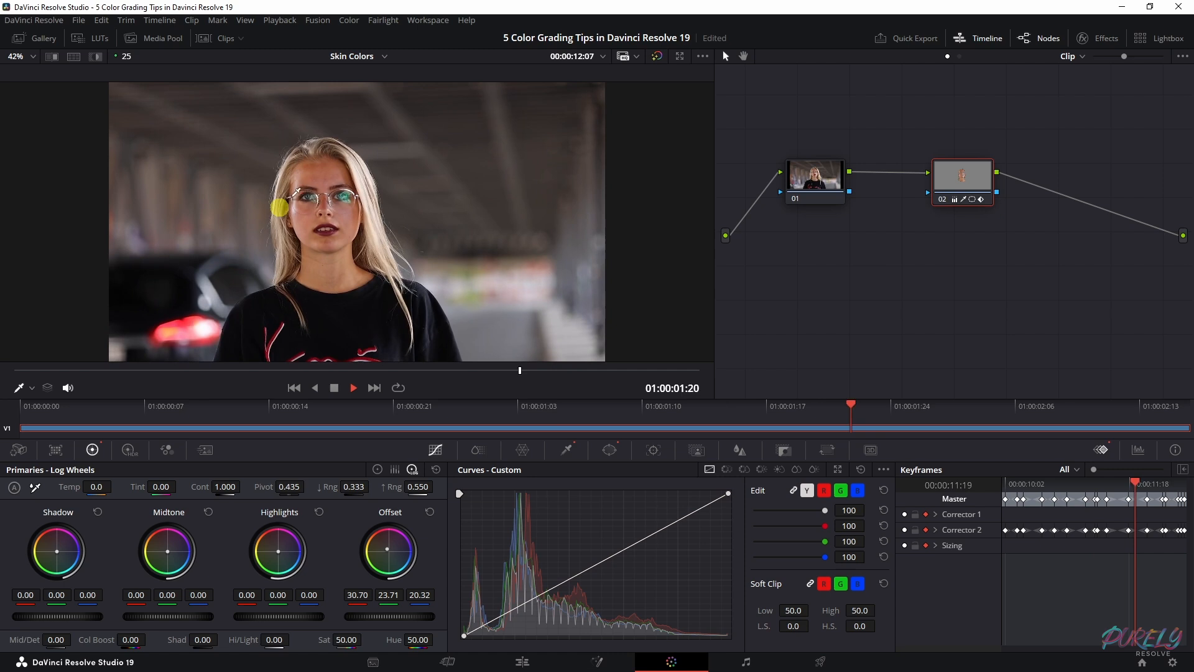
click(95, 406)
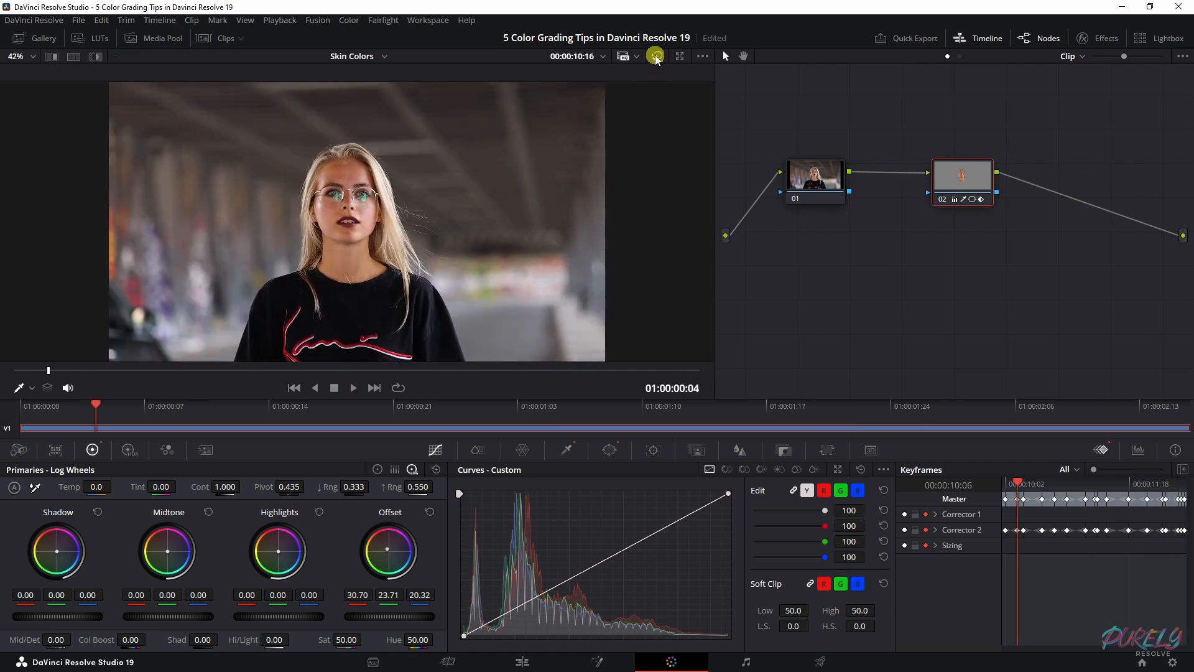
mouse_move(655, 55)
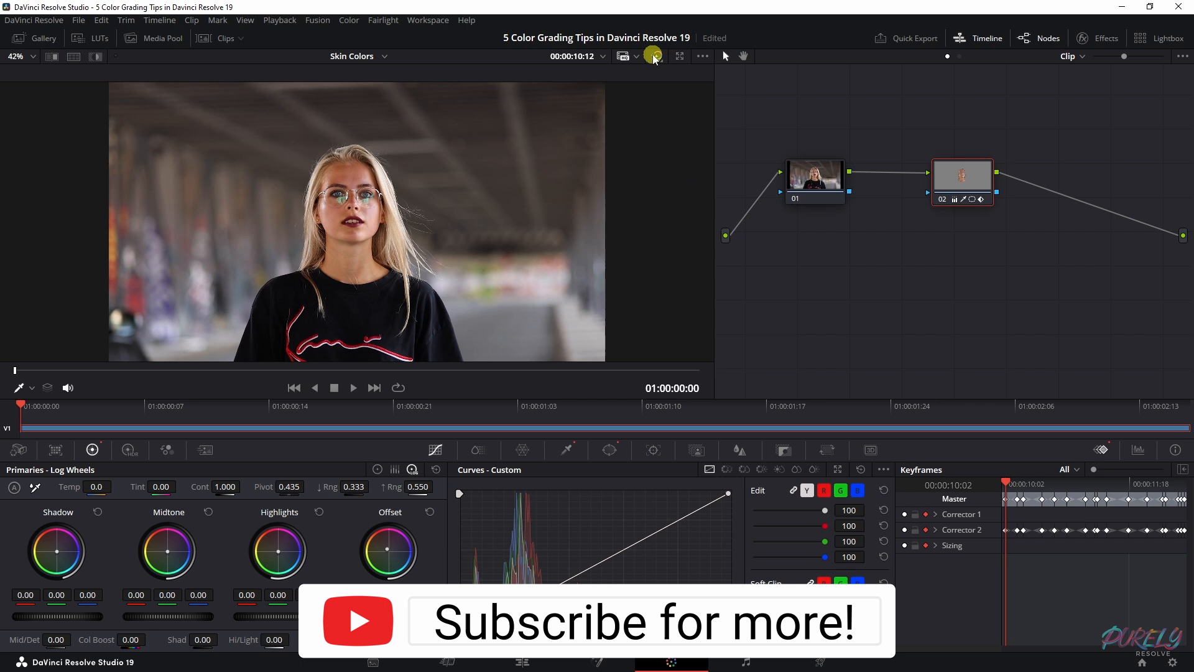
click(353, 388)
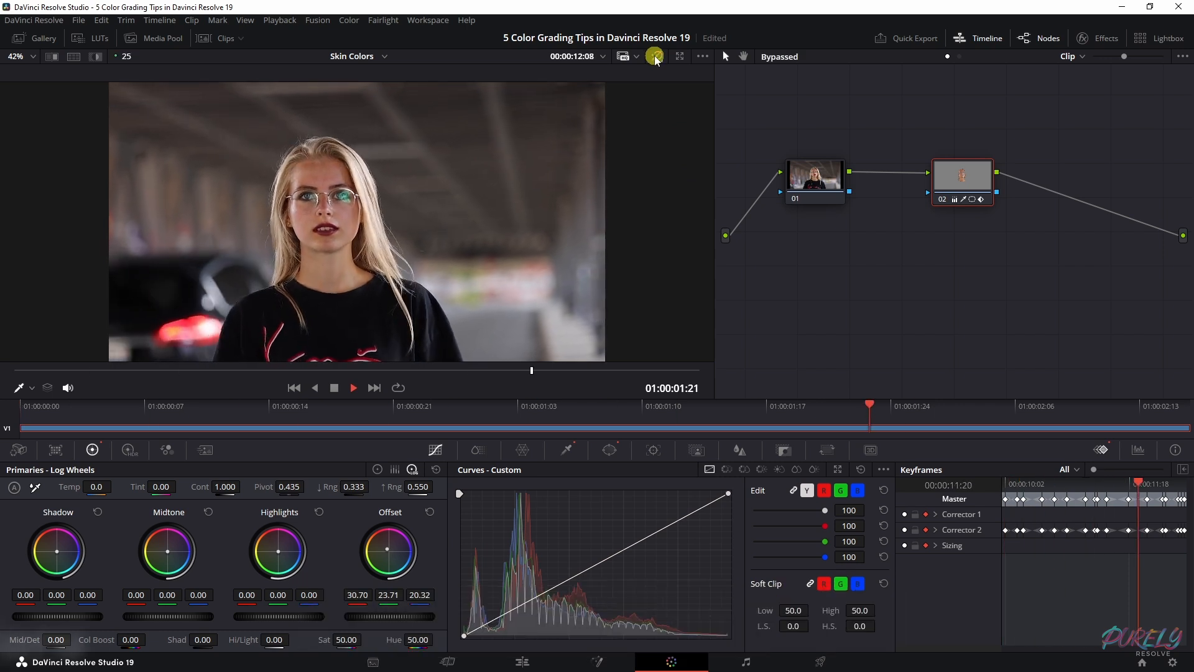